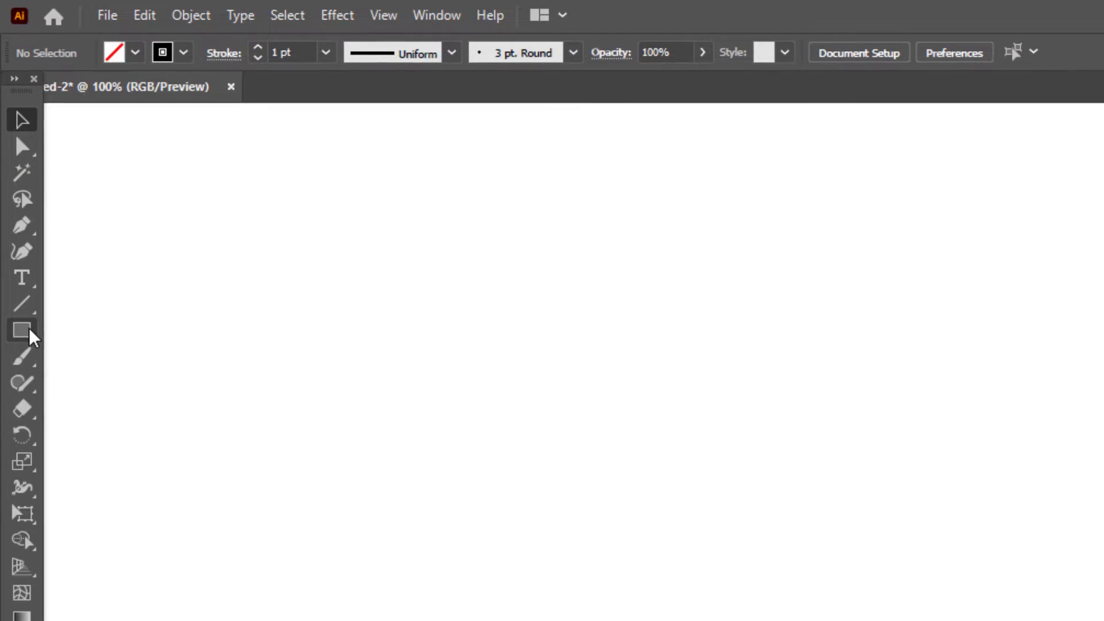
# Reveal the Rectangle Tool flyout listing the basic shape tools.
pyautogui.click(18, 330)
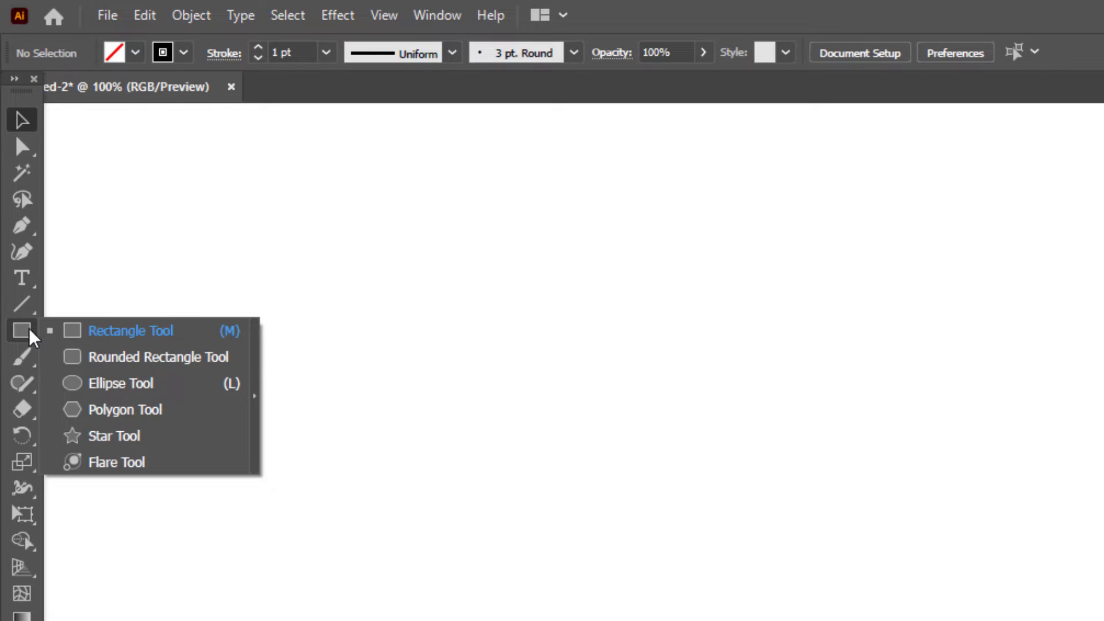
pyautogui.moveTo(128, 395)
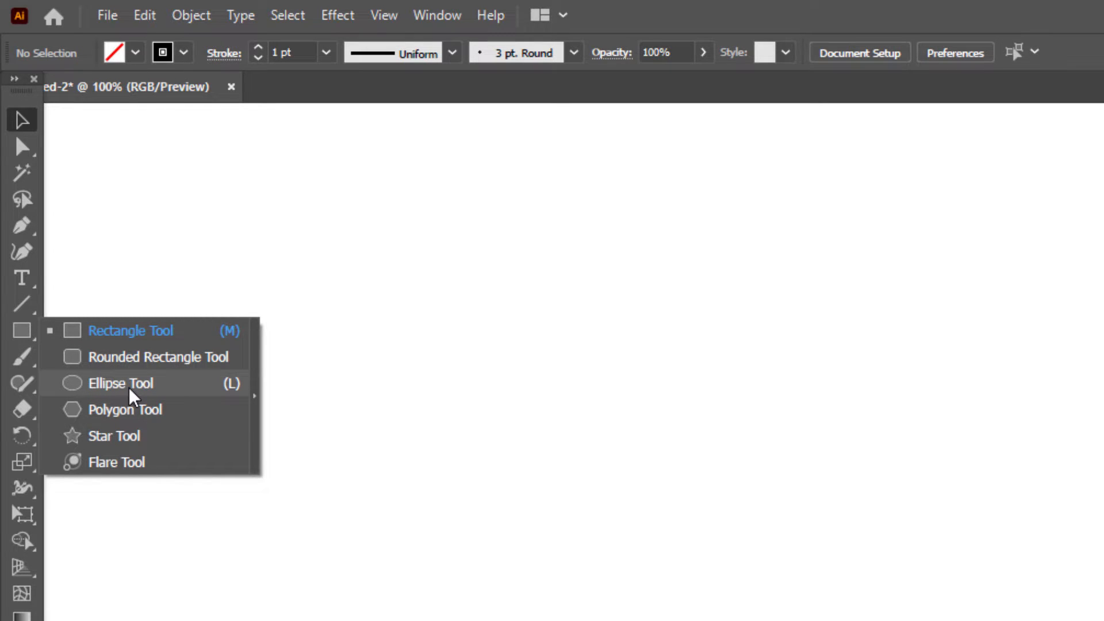
# With the Ellipse Tool, draw a wide flat oval outline near the top of the artboard.
pyautogui.click(121, 382)
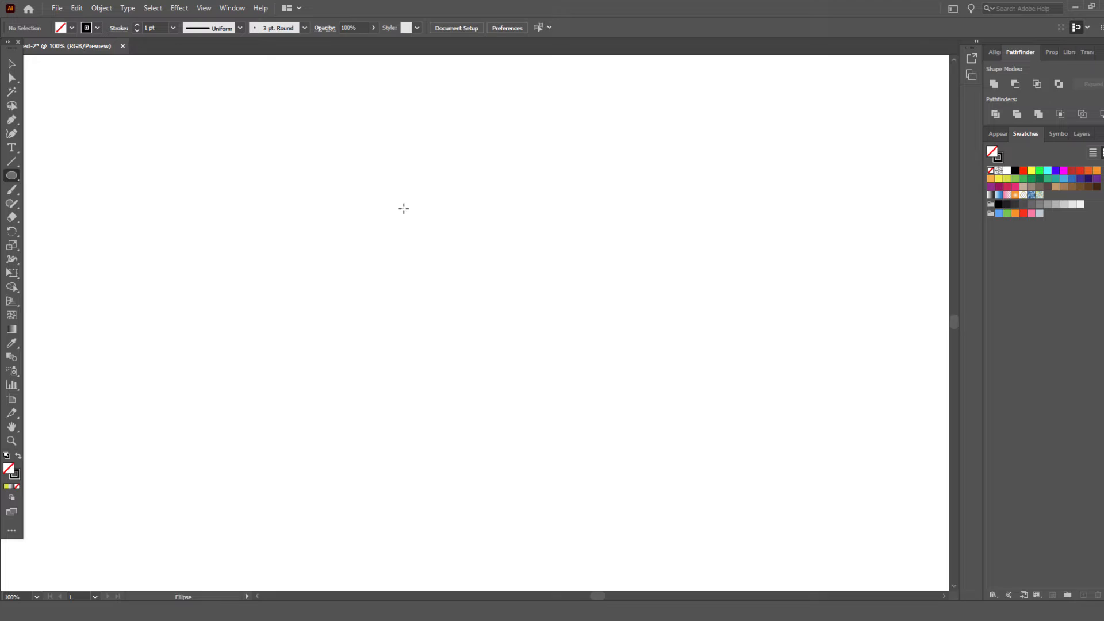
pyautogui.moveTo(398, 197); pyautogui.dragTo(511, 206)
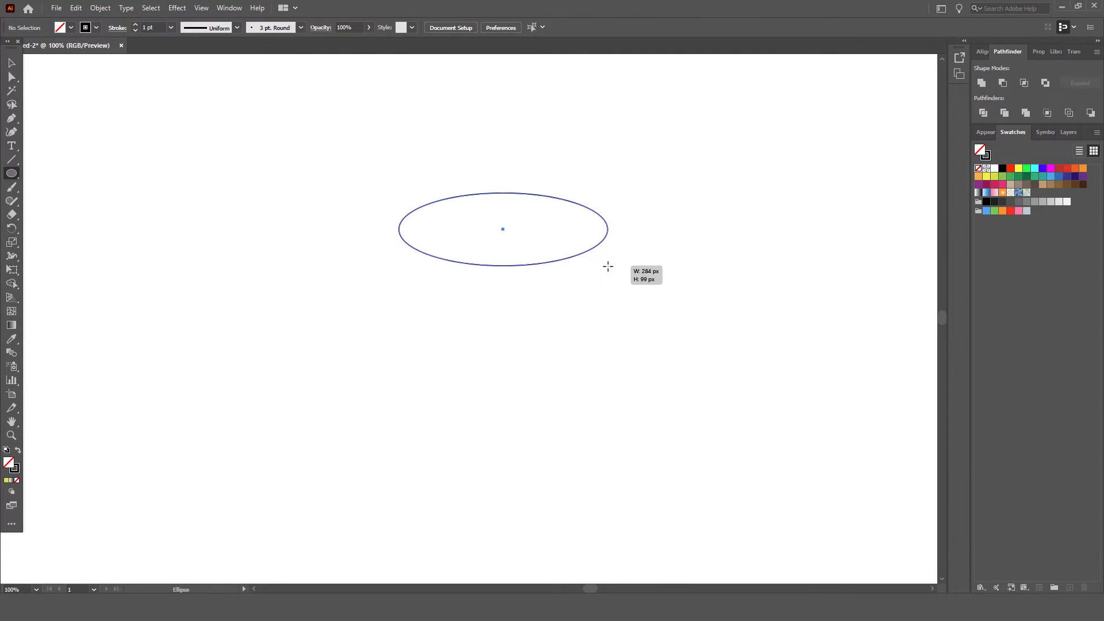
pyautogui.moveTo(607, 266); pyautogui.dragTo(636, 275)
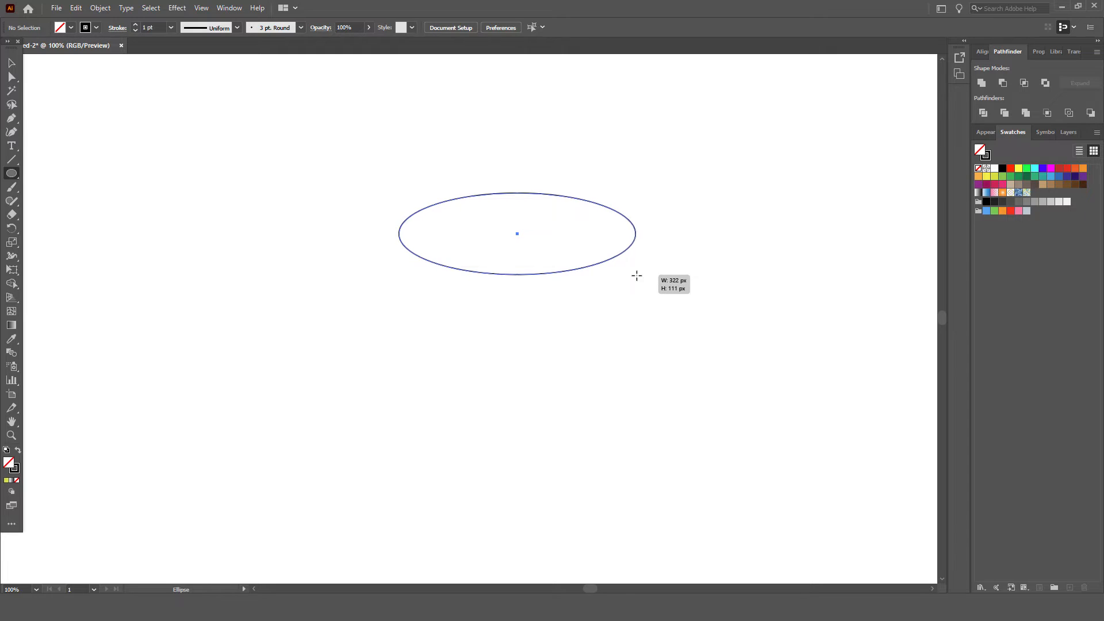
pyautogui.moveTo(636, 274); pyautogui.dragTo(653, 281)
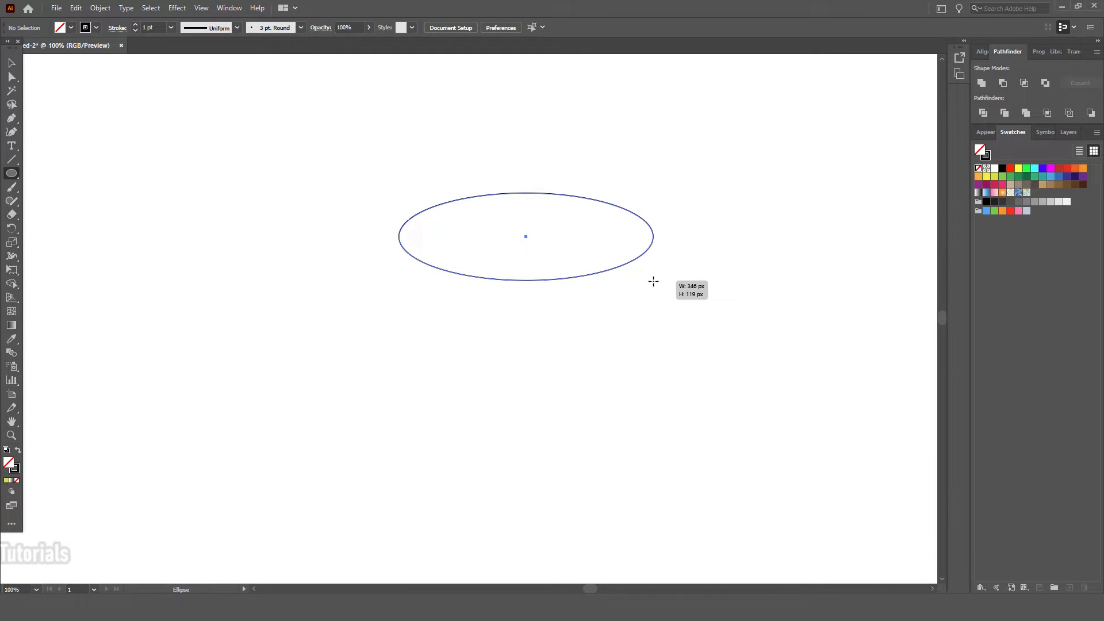
pyautogui.moveTo(653, 282); pyautogui.dragTo(660, 280)
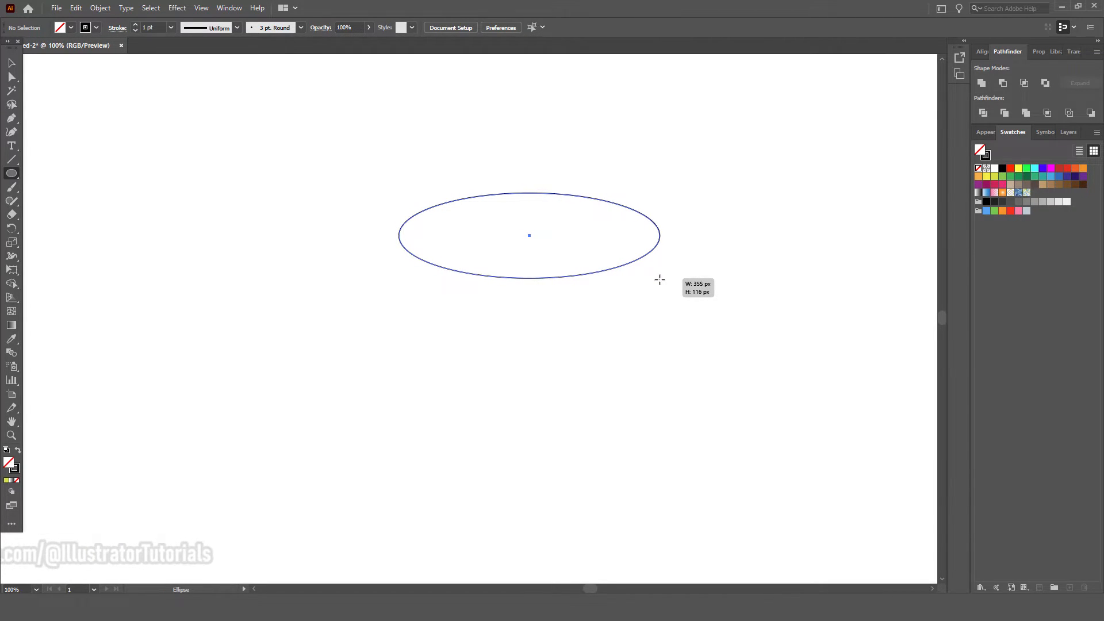
pyautogui.click(10, 65)
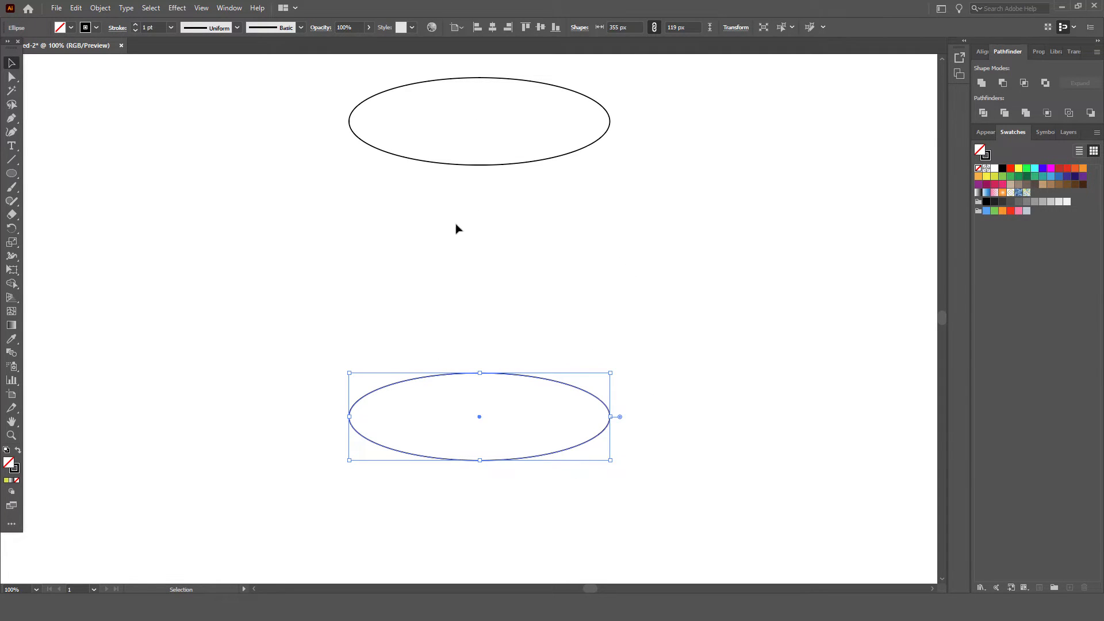
# Deselect the duplicated lower oval by clicking empty artboard.
pyautogui.click(160, 186)
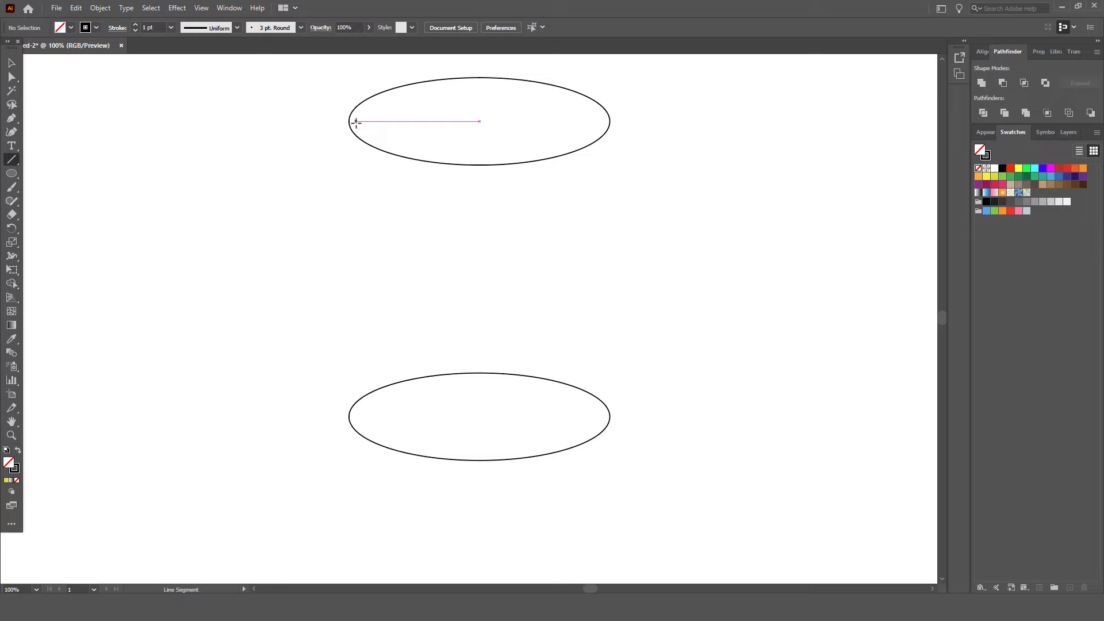
# Draw vertical lines joining the ovals' left and right edges with the Line Segment Tool.
pyautogui.moveTo(356, 120); pyautogui.dragTo(350, 170)
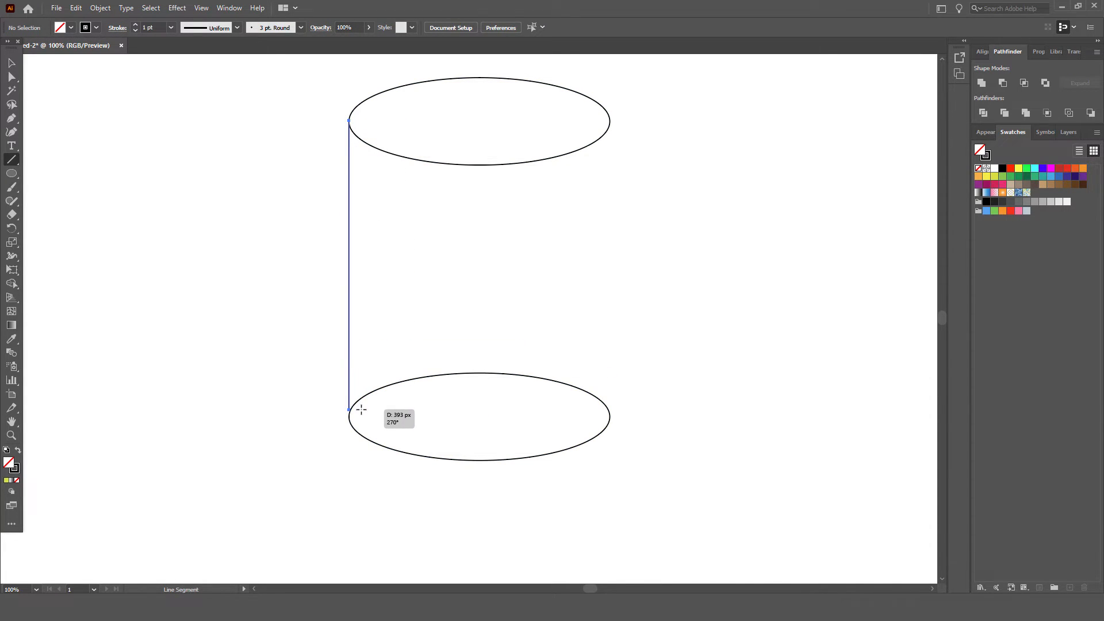
pyautogui.moveTo(350, 417); pyautogui.dragTo(479, 417)
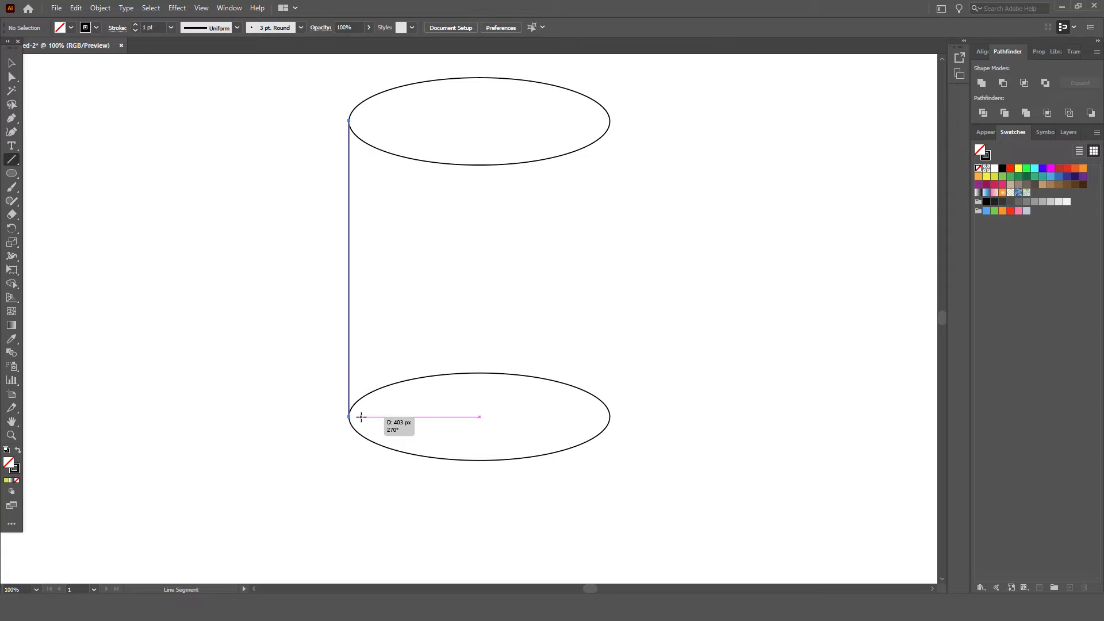
pyautogui.click(349, 418)
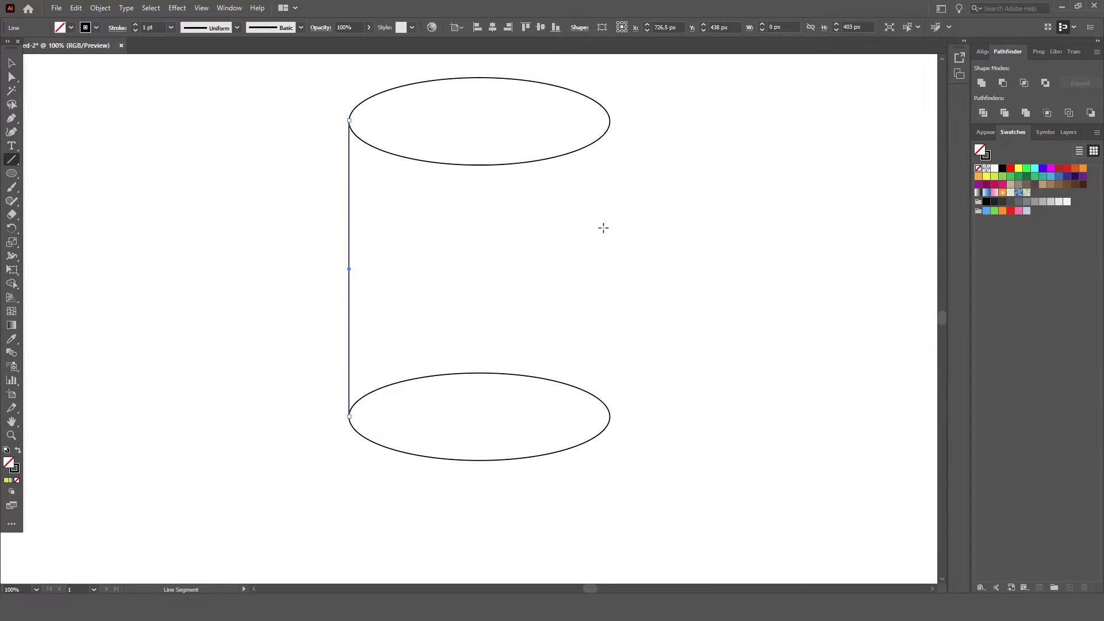
pyautogui.moveTo(350, 121); pyautogui.dragTo(613, 121)
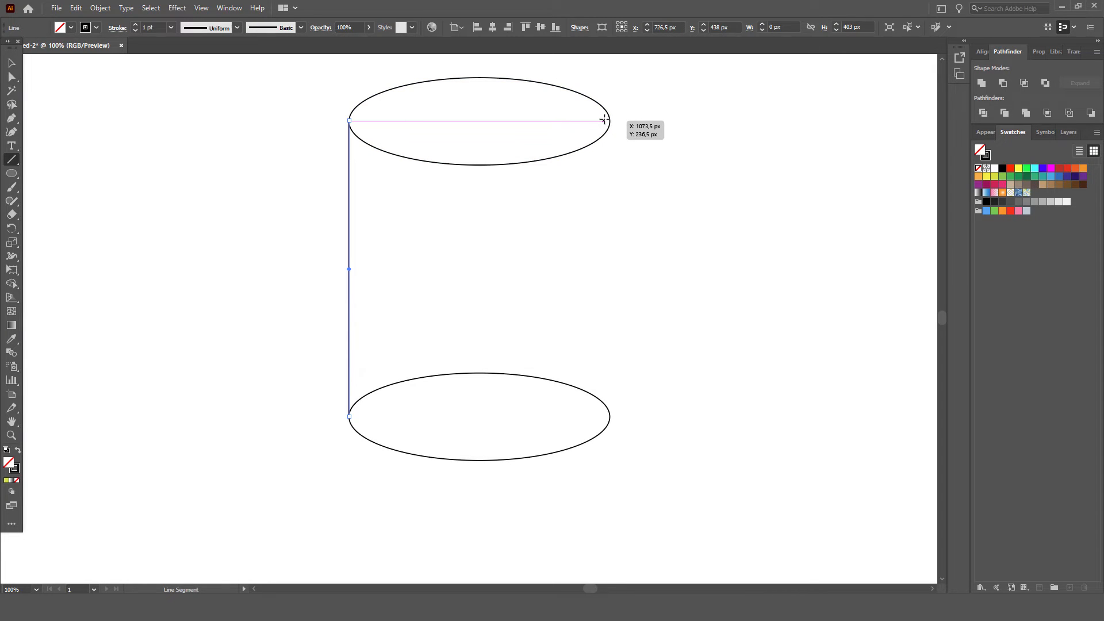
pyautogui.moveTo(604, 120); pyautogui.dragTo(609, 265)
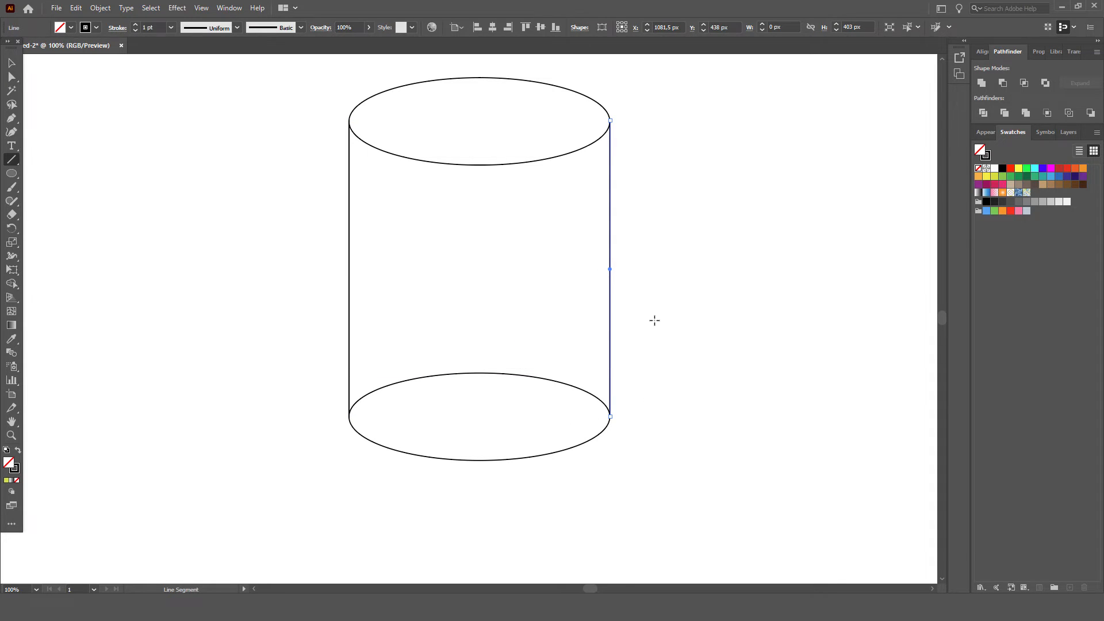
pyautogui.click(9, 64)
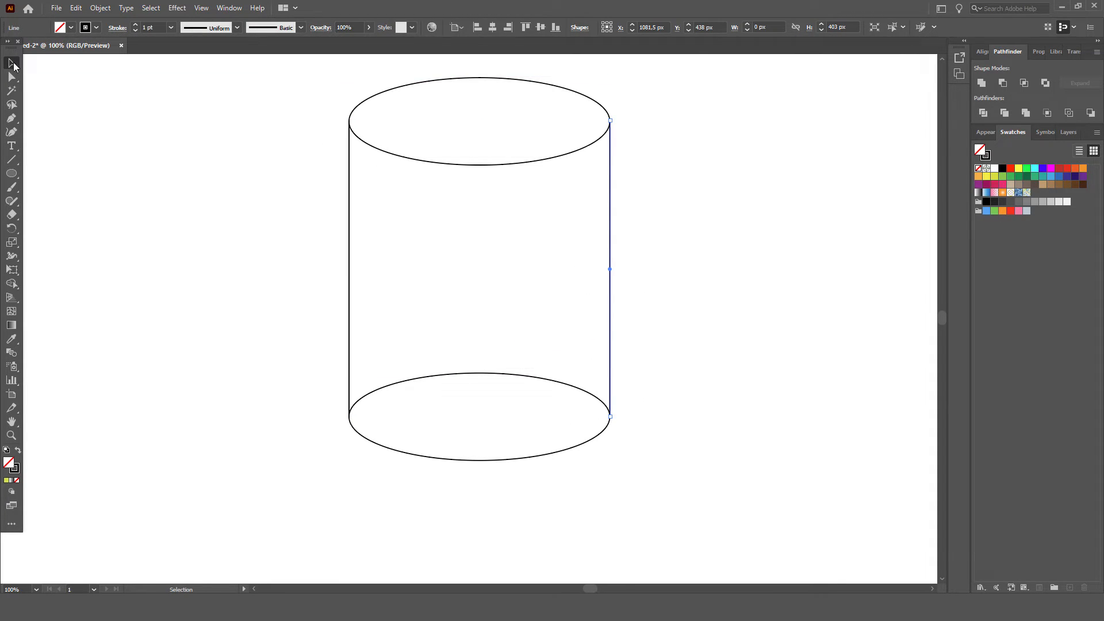
pyautogui.moveTo(297, 122)
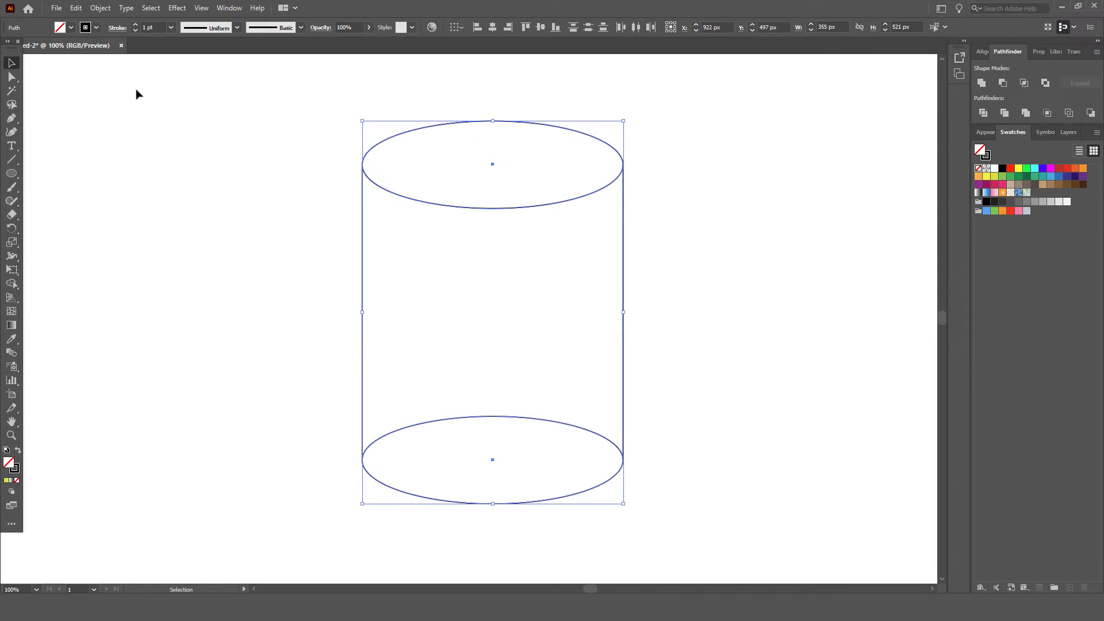
pyautogui.moveTo(113, 71)
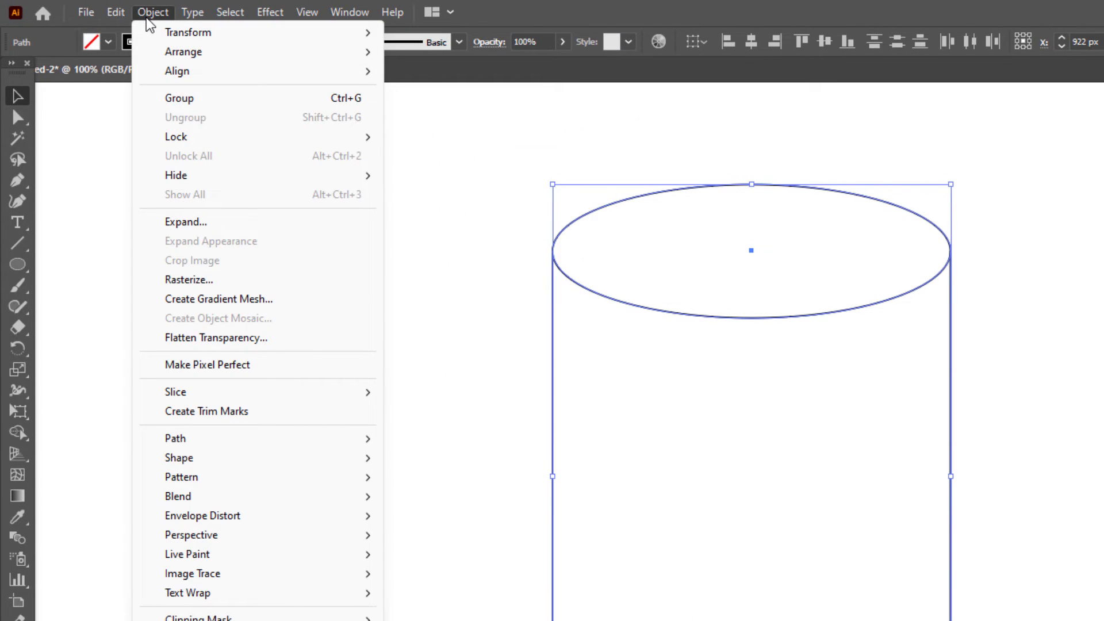
pyautogui.moveTo(186, 104)
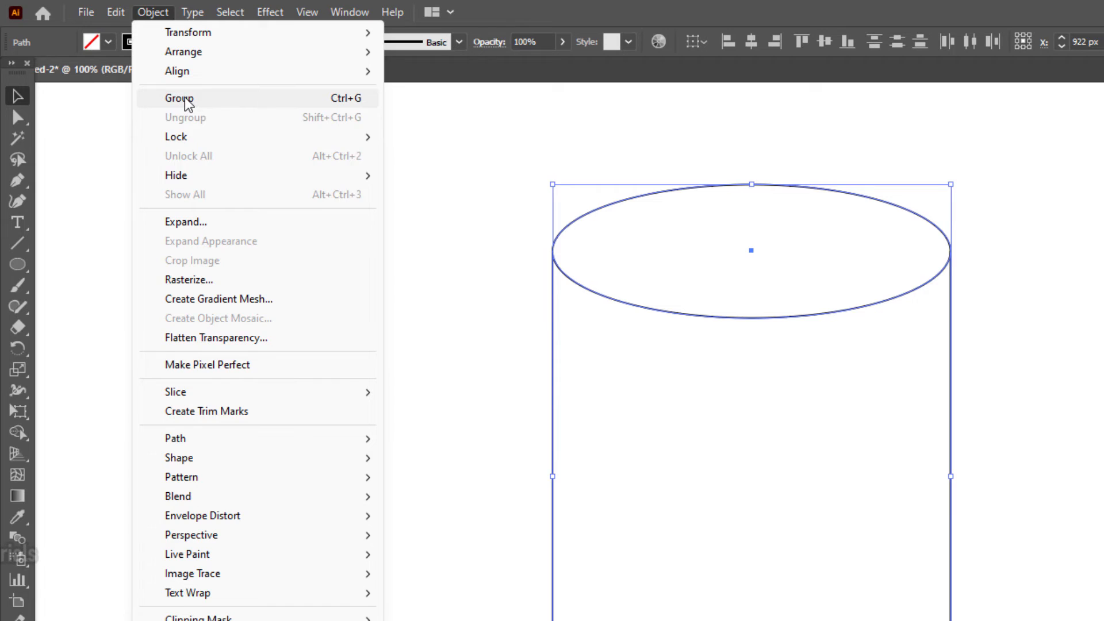
# Group the two ovals and side lines into one object via Object > Group.
pyautogui.click(178, 97)
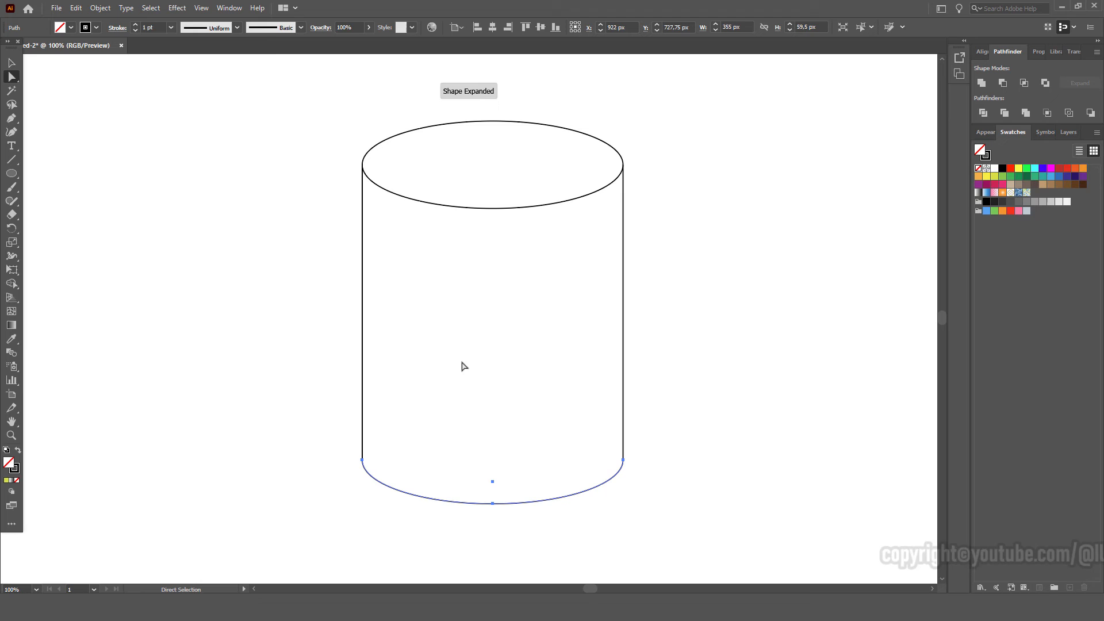
# Return to the Selection Tool and deselect the finished cylinder.
pyautogui.click(8, 62)
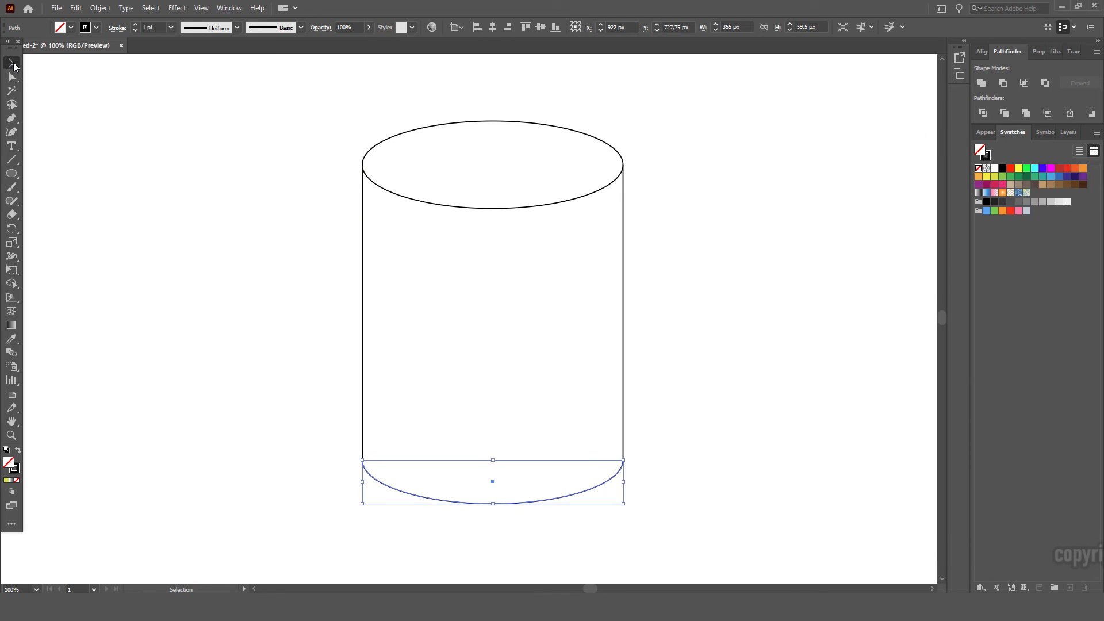
pyautogui.click(249, 119)
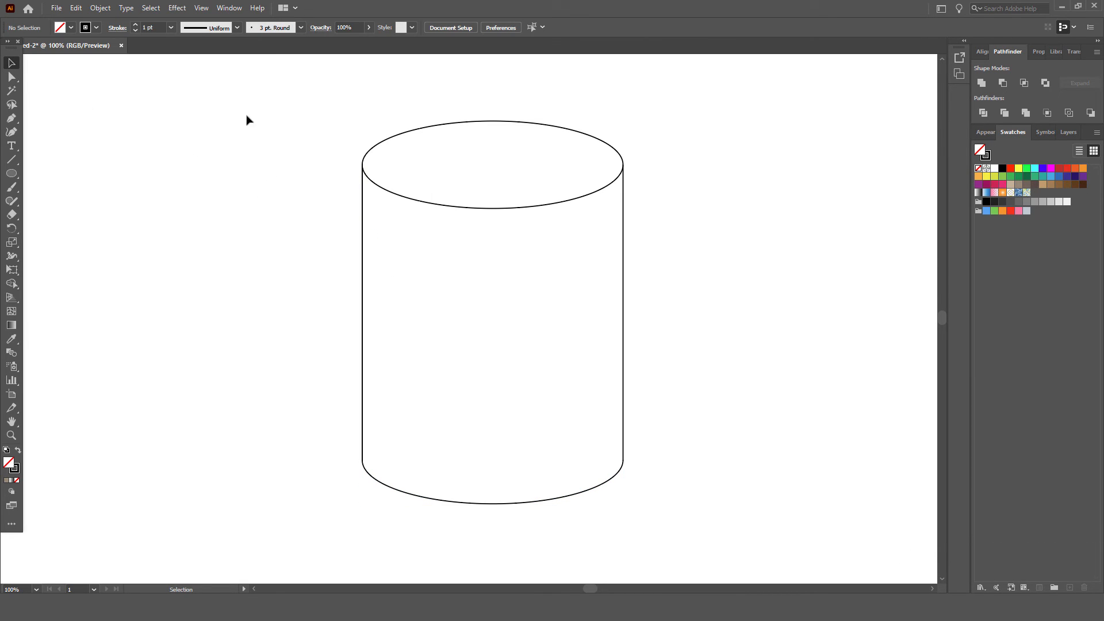
# Select the grouped cylinder and drag a corner handle to make it slightly smaller.
pyautogui.click(491, 317)
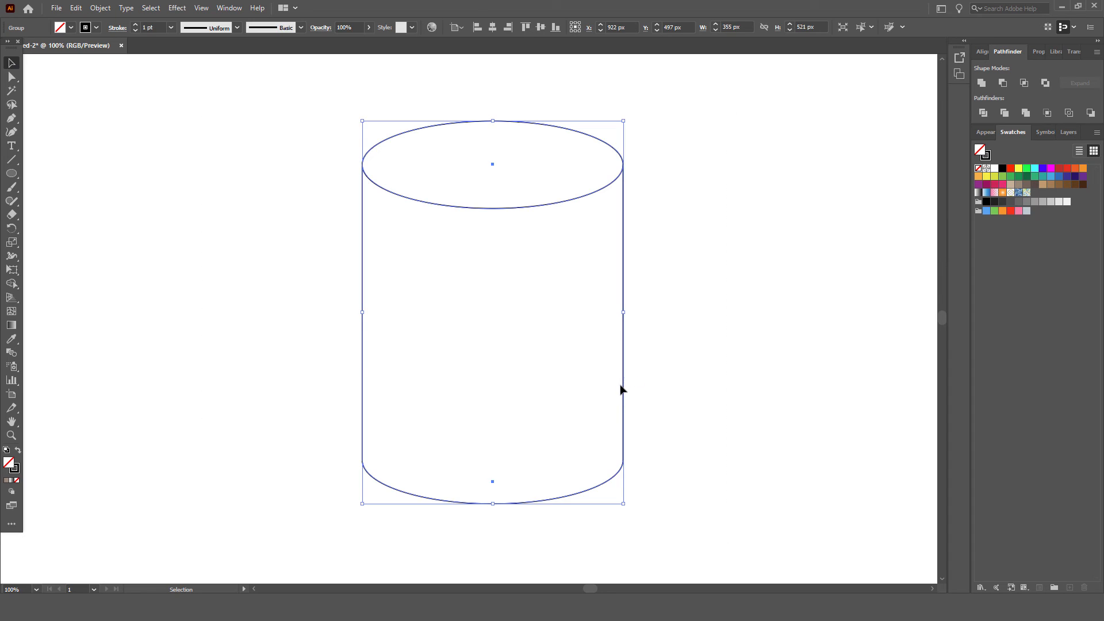
pyautogui.moveTo(620, 390); pyautogui.dragTo(647, 525)
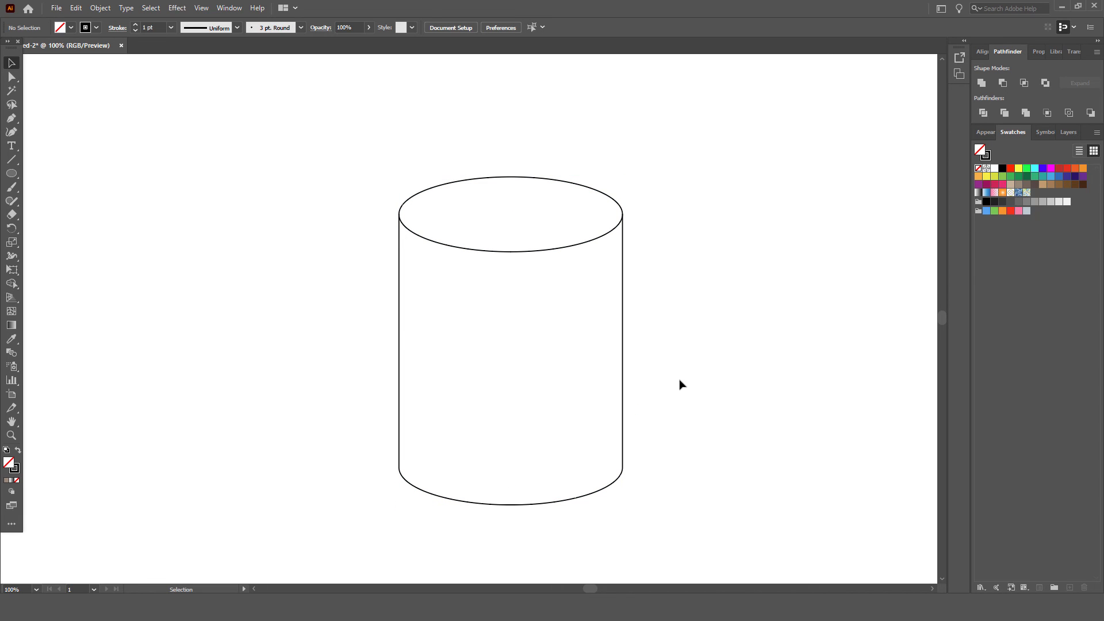
pyautogui.moveTo(377, 198)
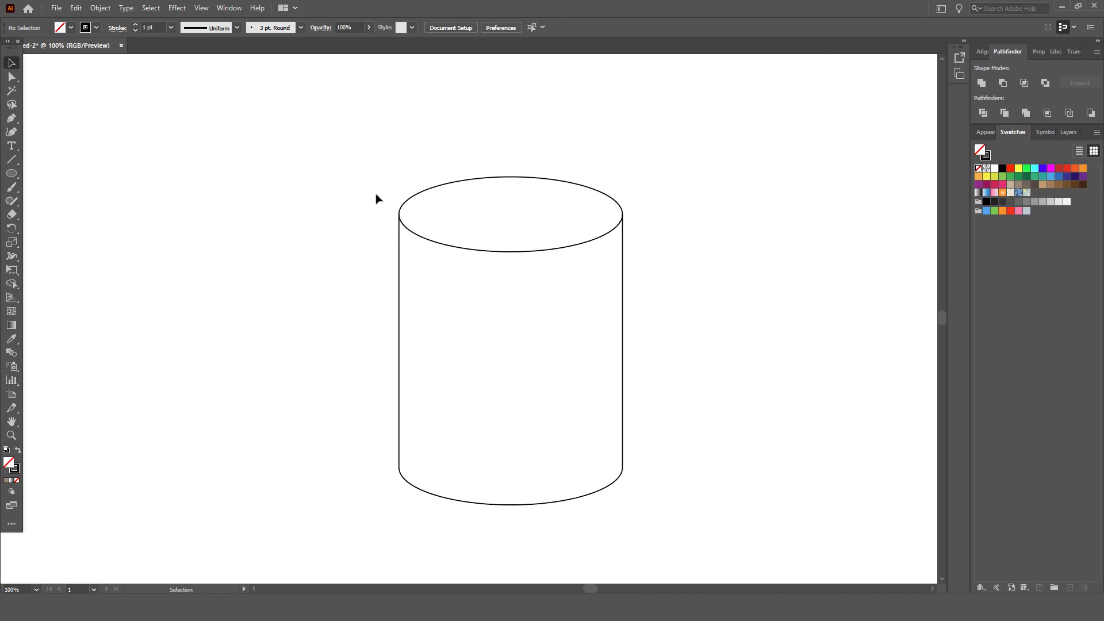